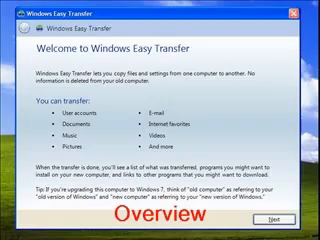
Launch Windows Easy Transfer from Getting Started's 'Transfer your files' to reach the transfer-method page.
left_click(12, 232)
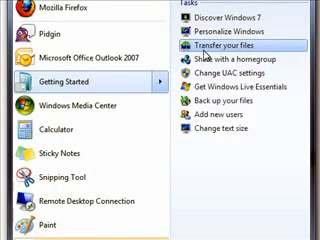
left_click(229, 47)
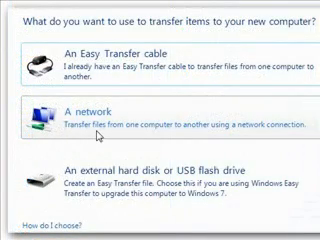